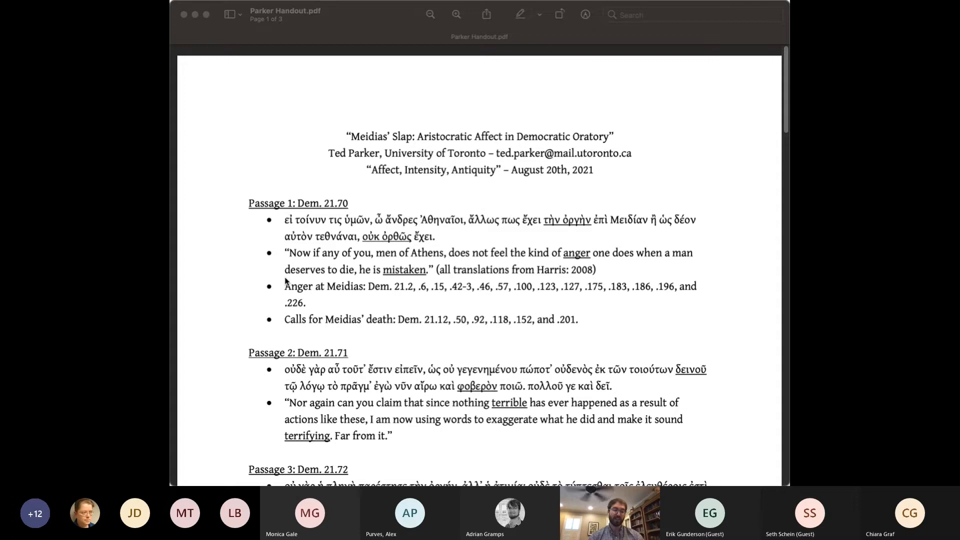
pyautogui.moveTo(271, 294)
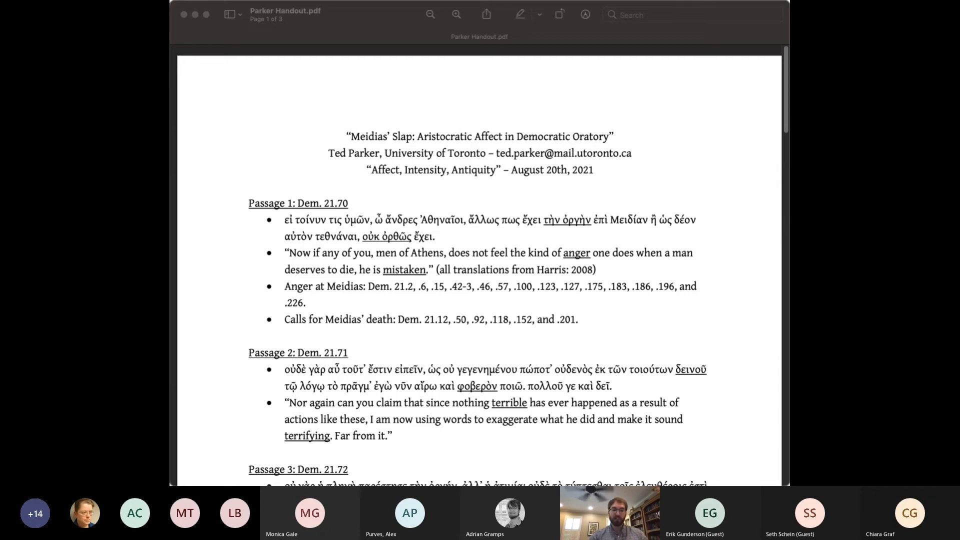
pyautogui.moveTo(338, 296)
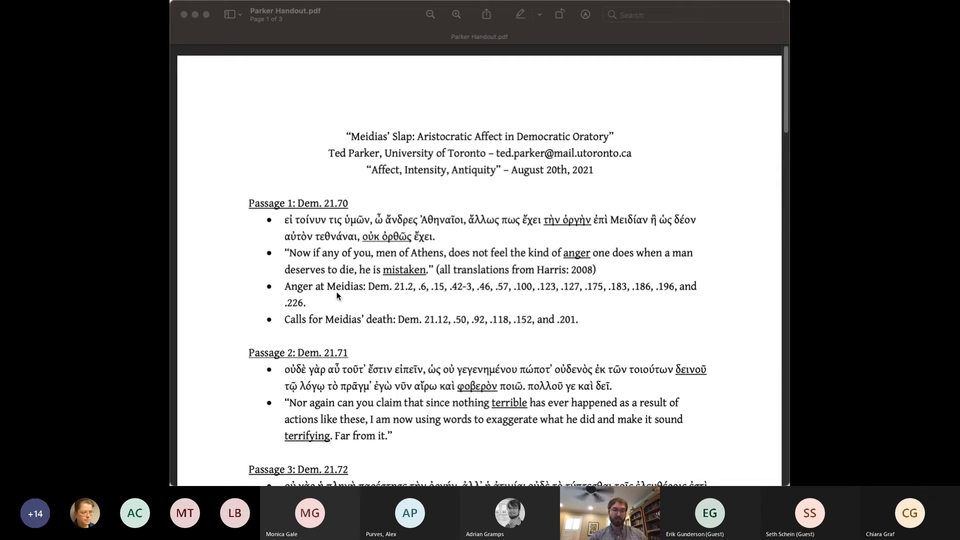
pyautogui.scroll(-3)
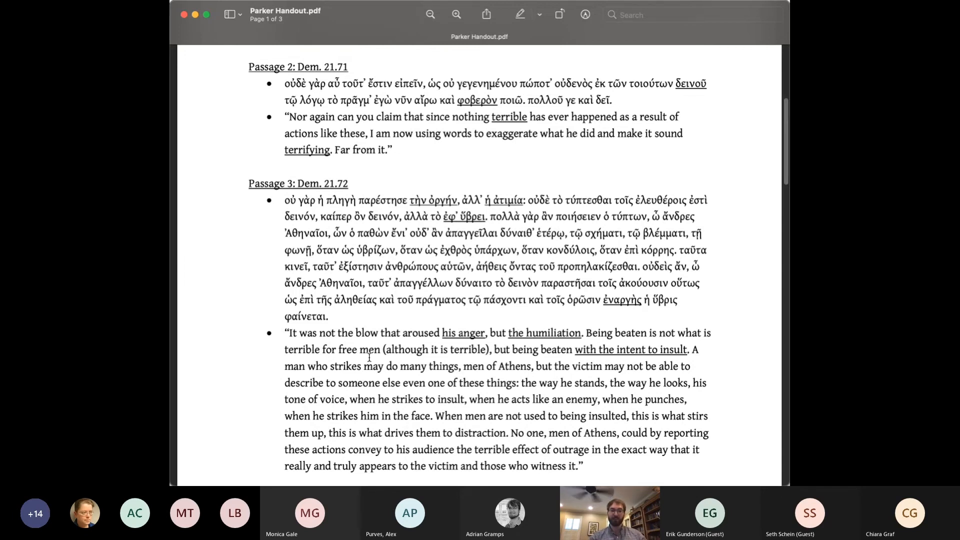
pyautogui.scroll(-3)
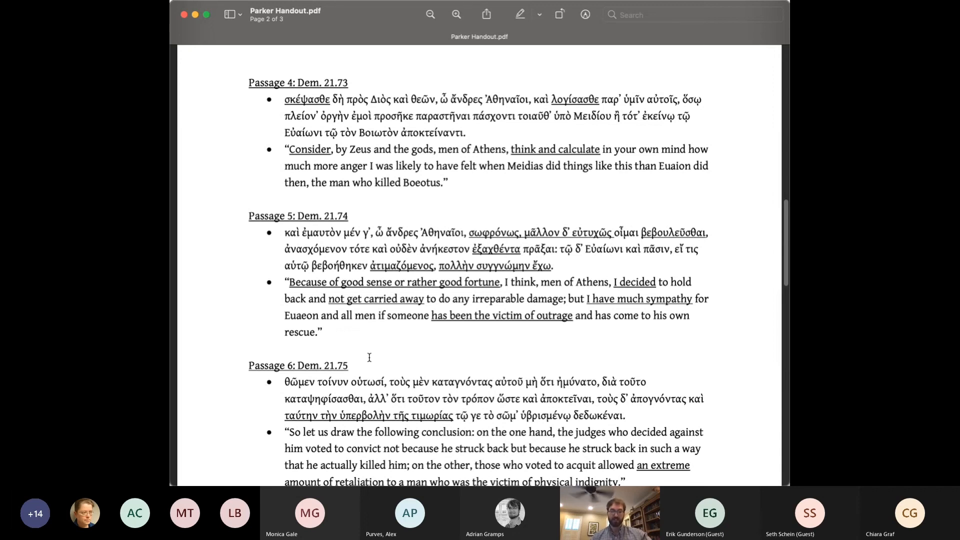
pyautogui.scroll(-3)
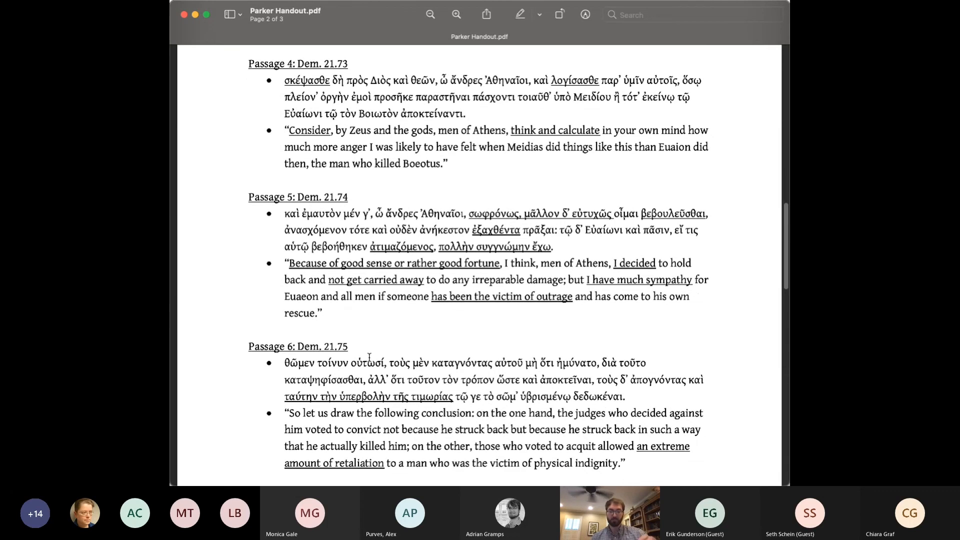
pyautogui.scroll(-3)
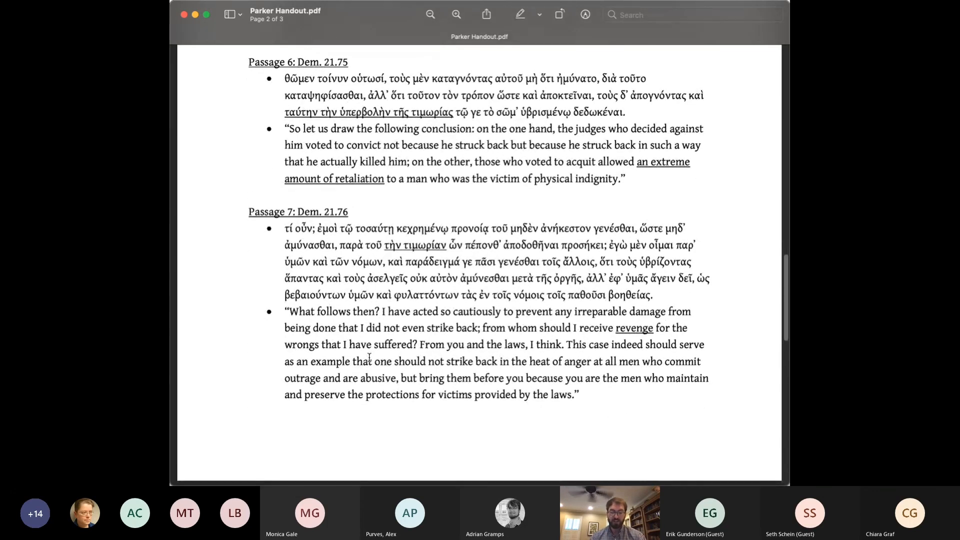